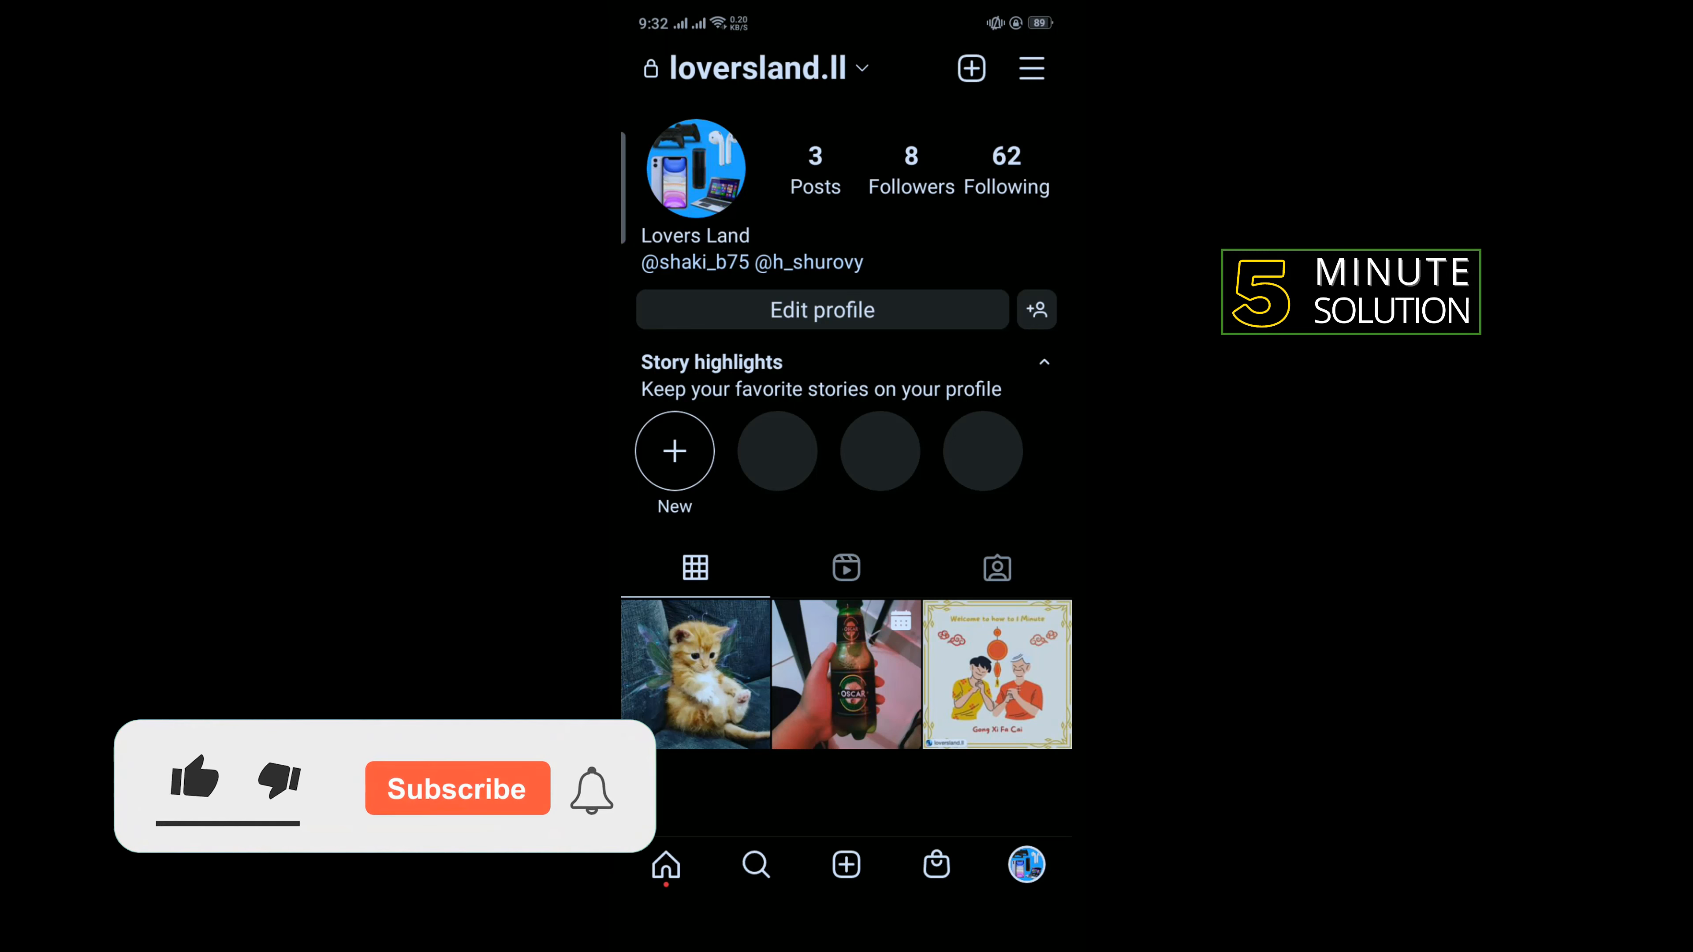
Step: Back out of the Explore reel to the Explore grid and leave Instagram for the home screen
click(194, 776)
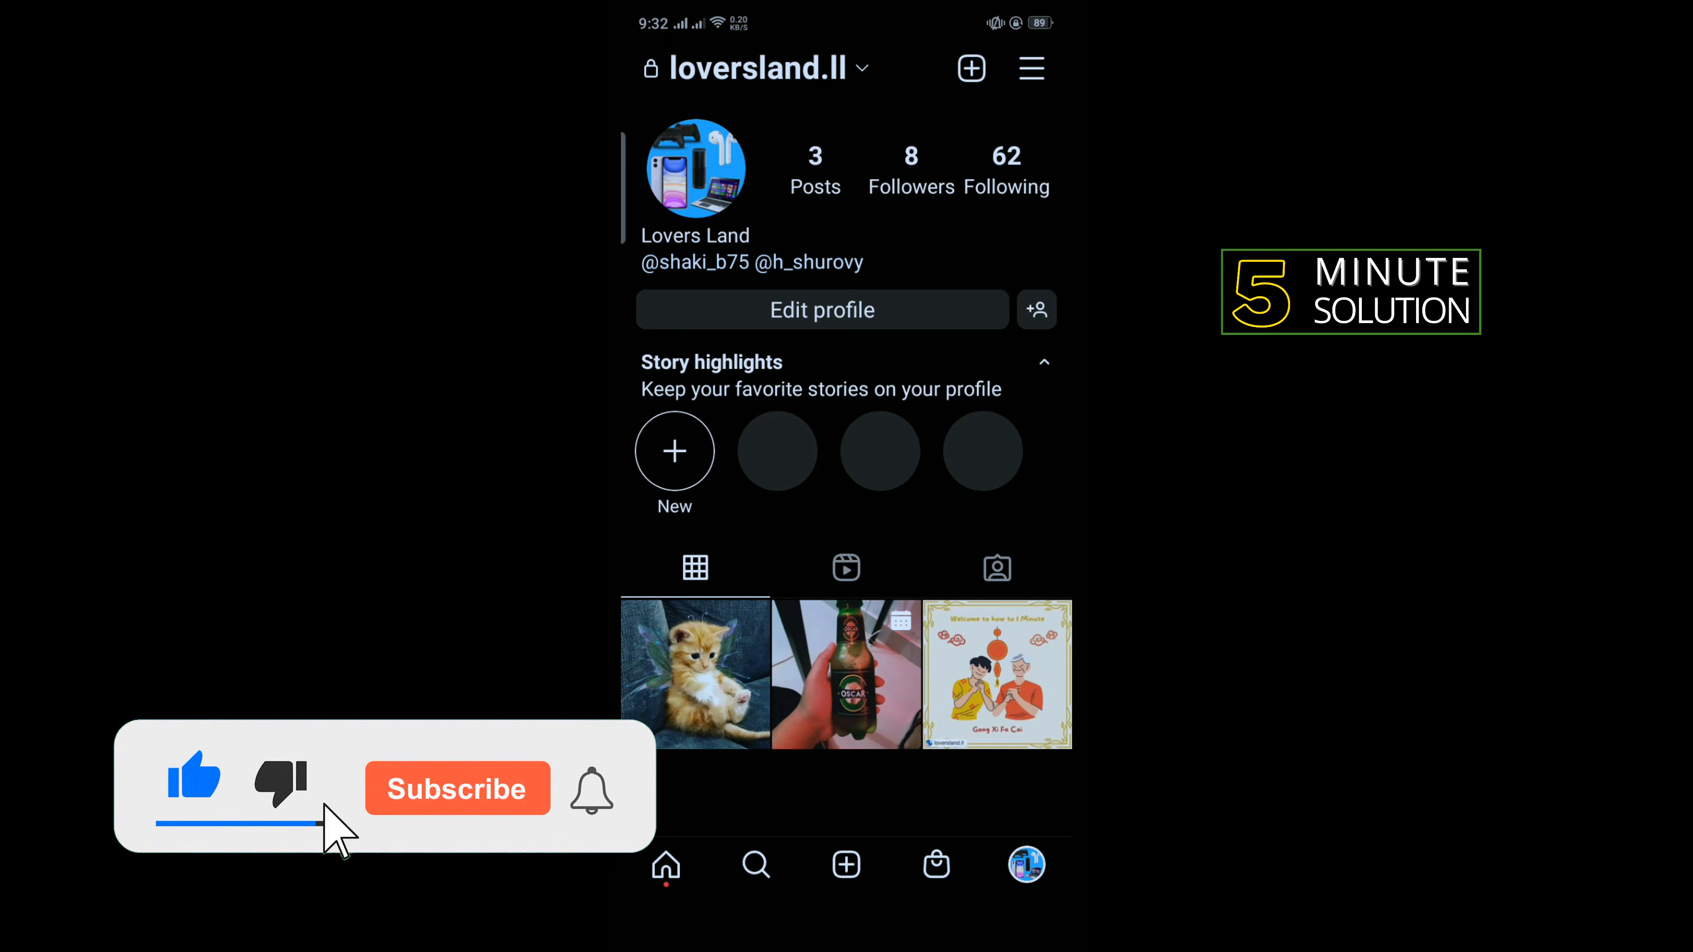
click(457, 789)
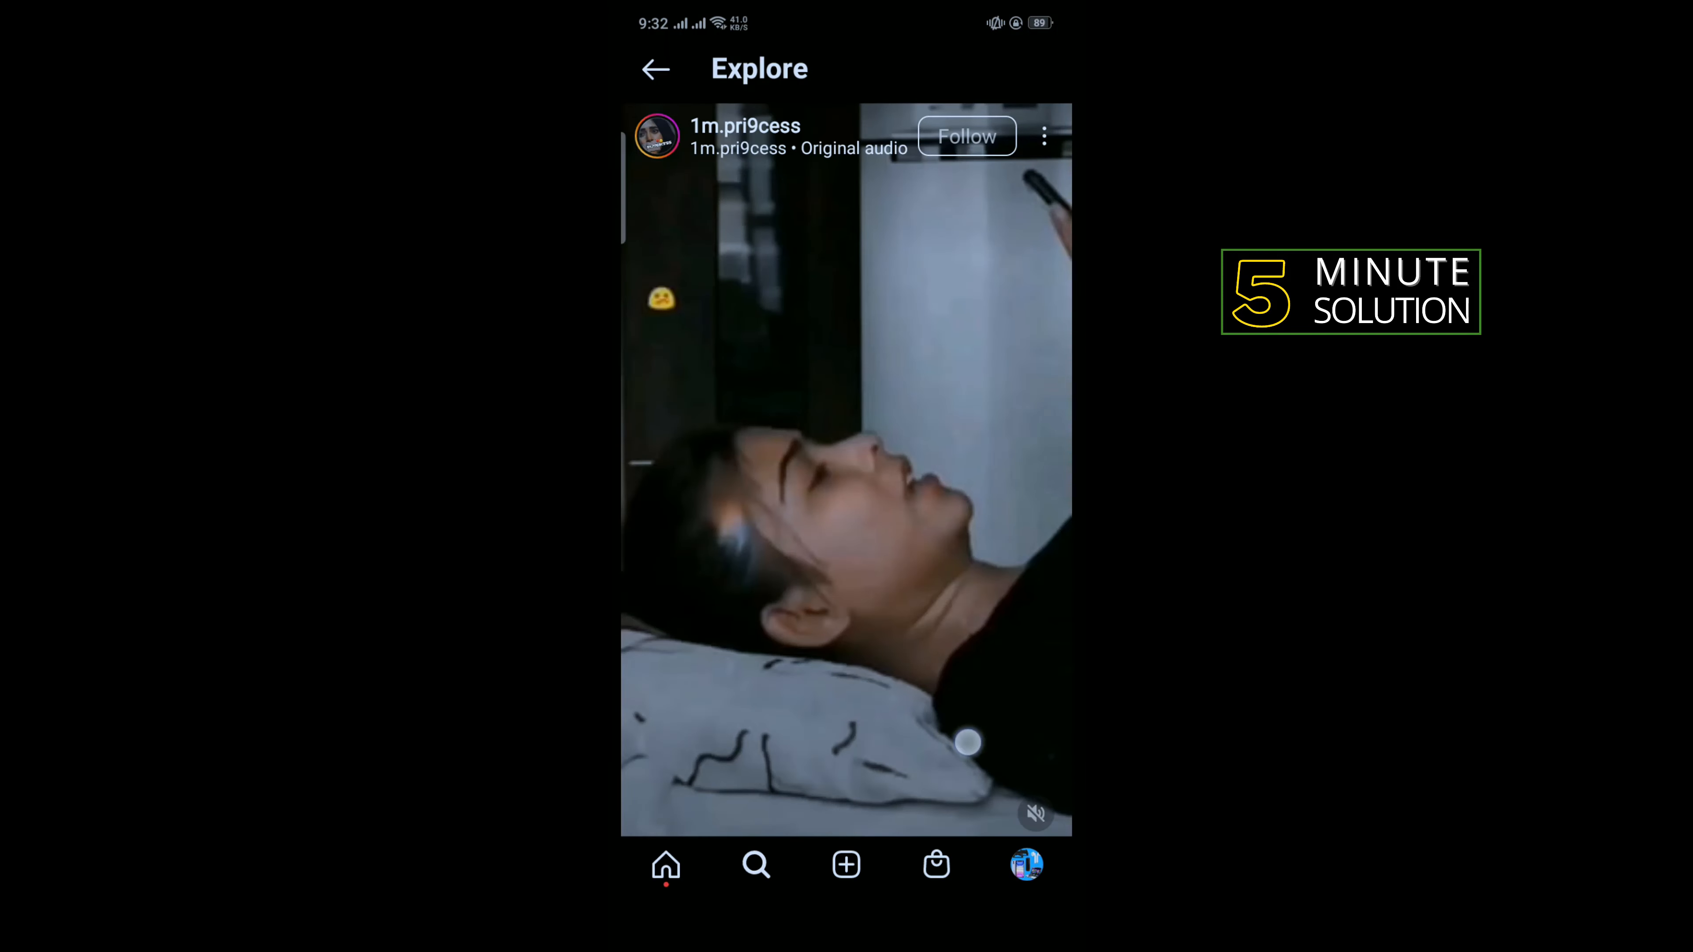
click(655, 68)
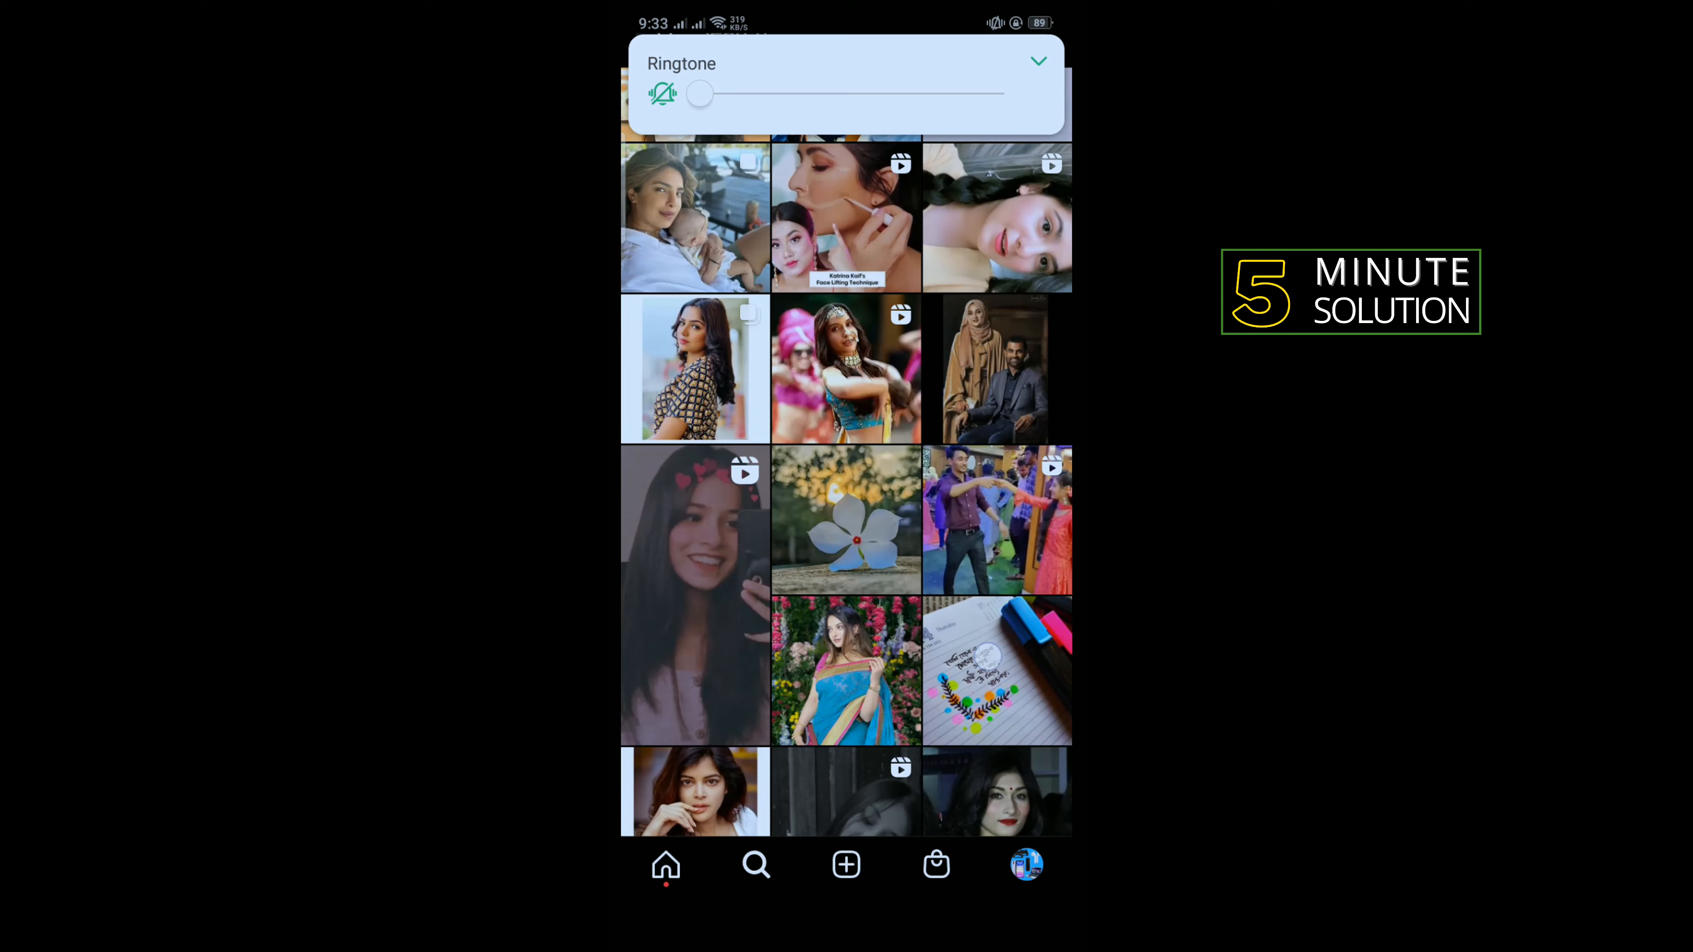
key(home)
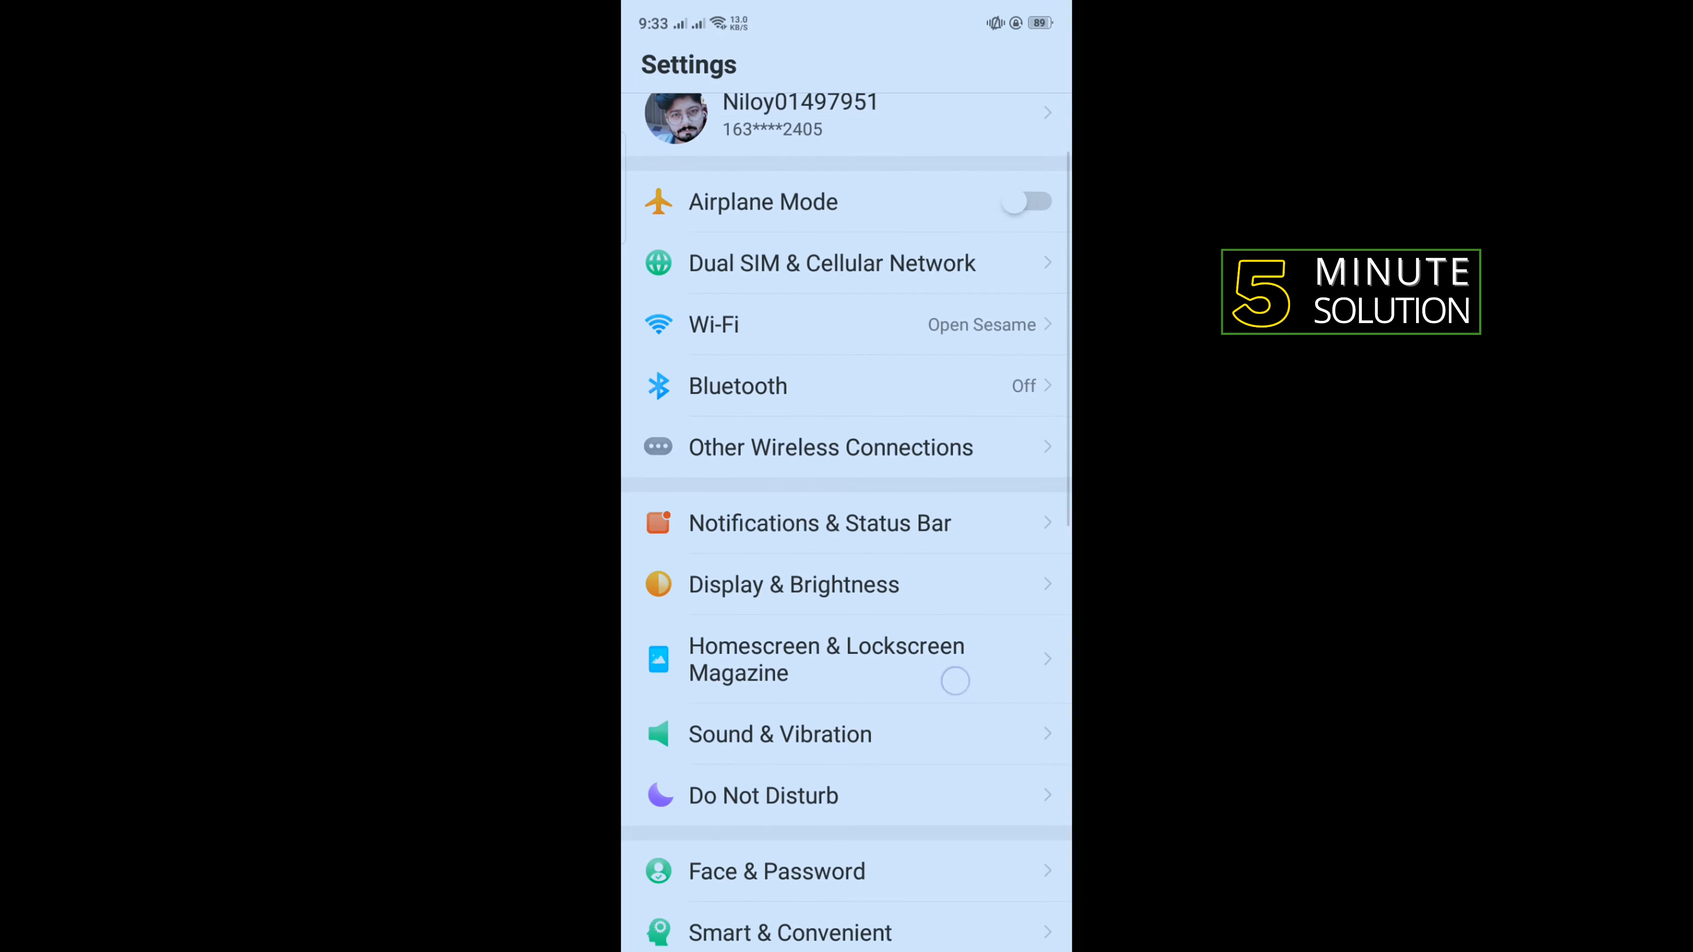
Step: Reach Instagram's App Info page through App Management in Android Settings
scroll(down, 3)
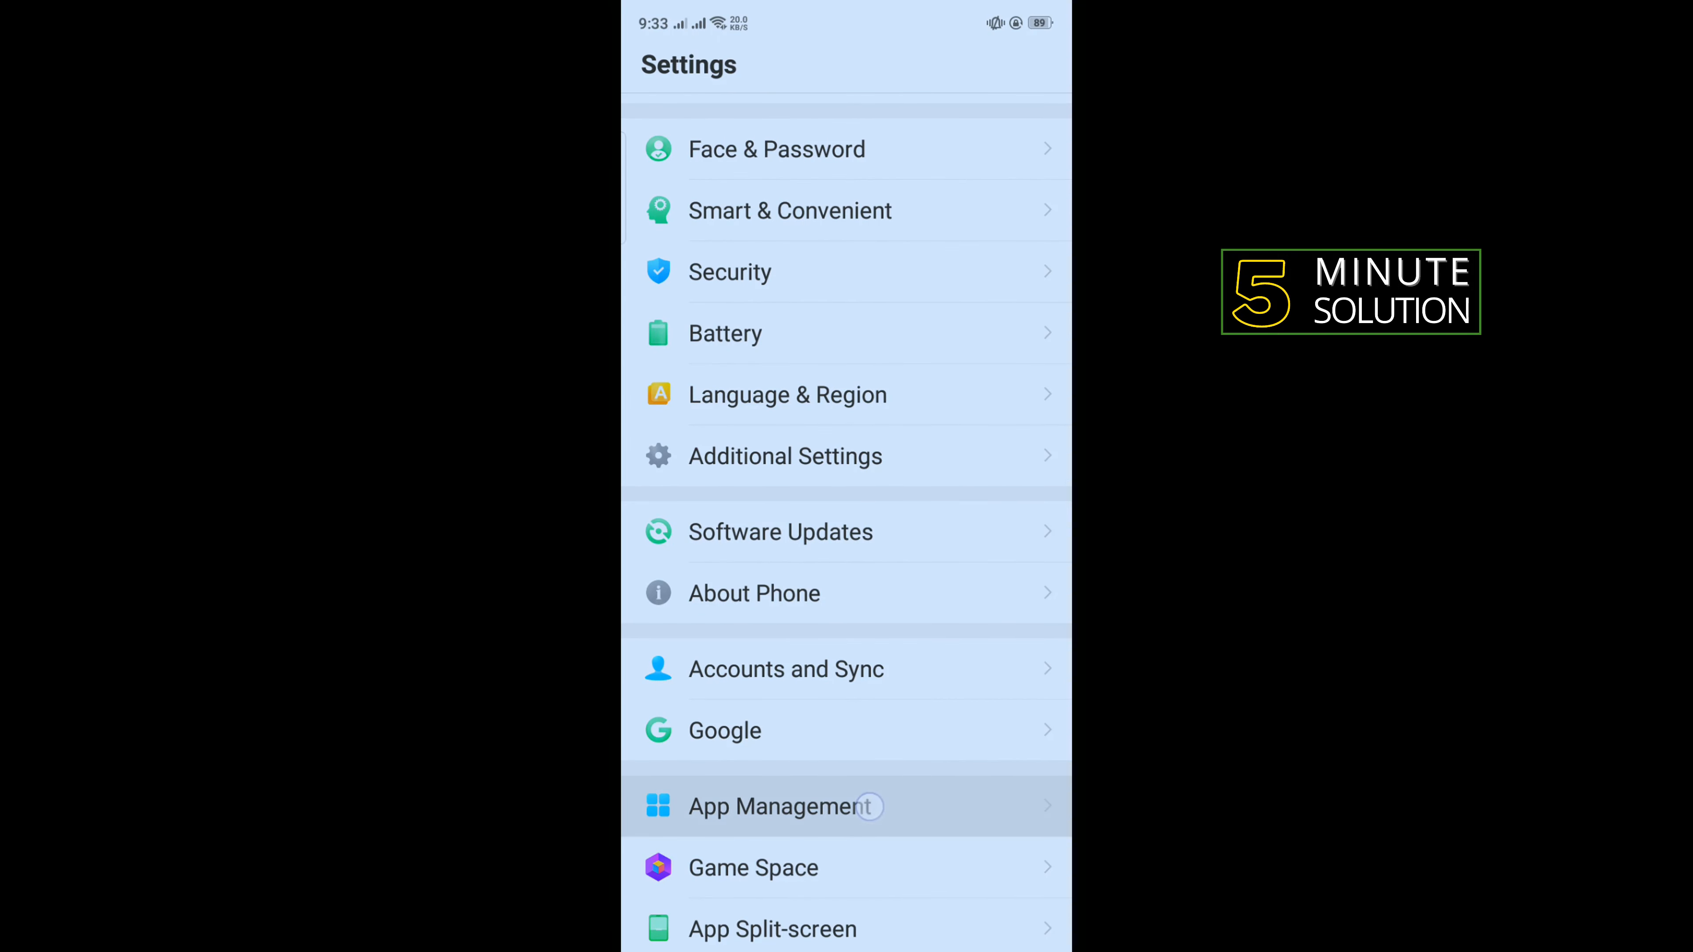
click(778, 805)
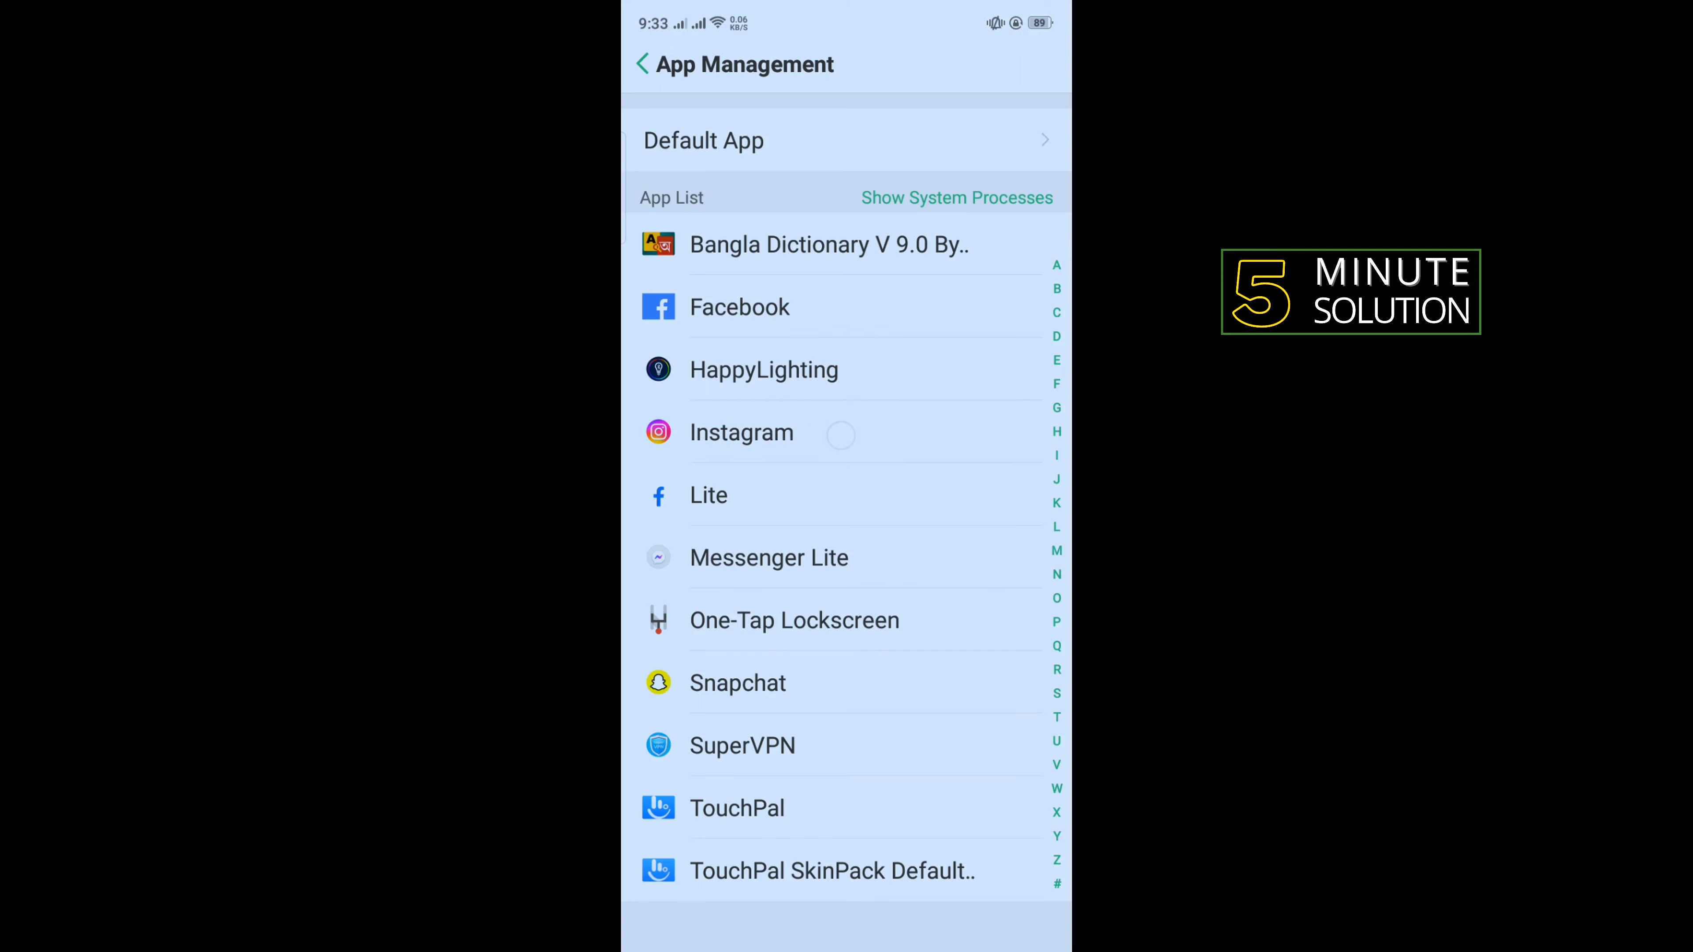
click(742, 433)
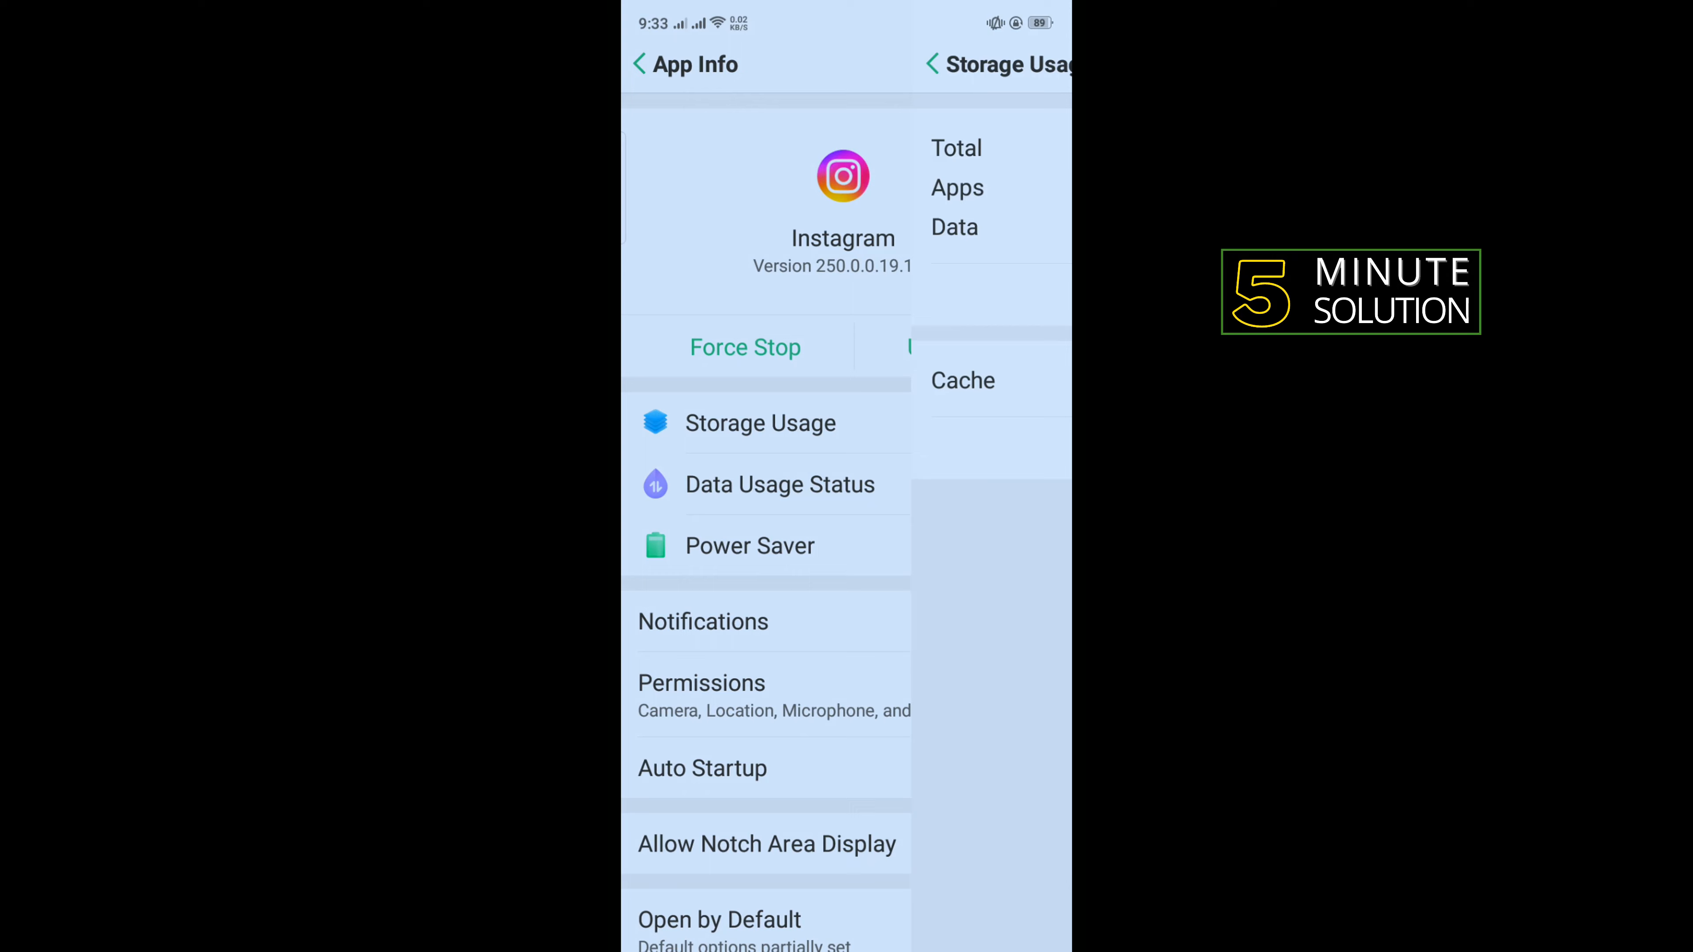
Step: Clear Instagram's 237 MB cache from Storage Usage, bringing it to 0 B
click(760, 422)
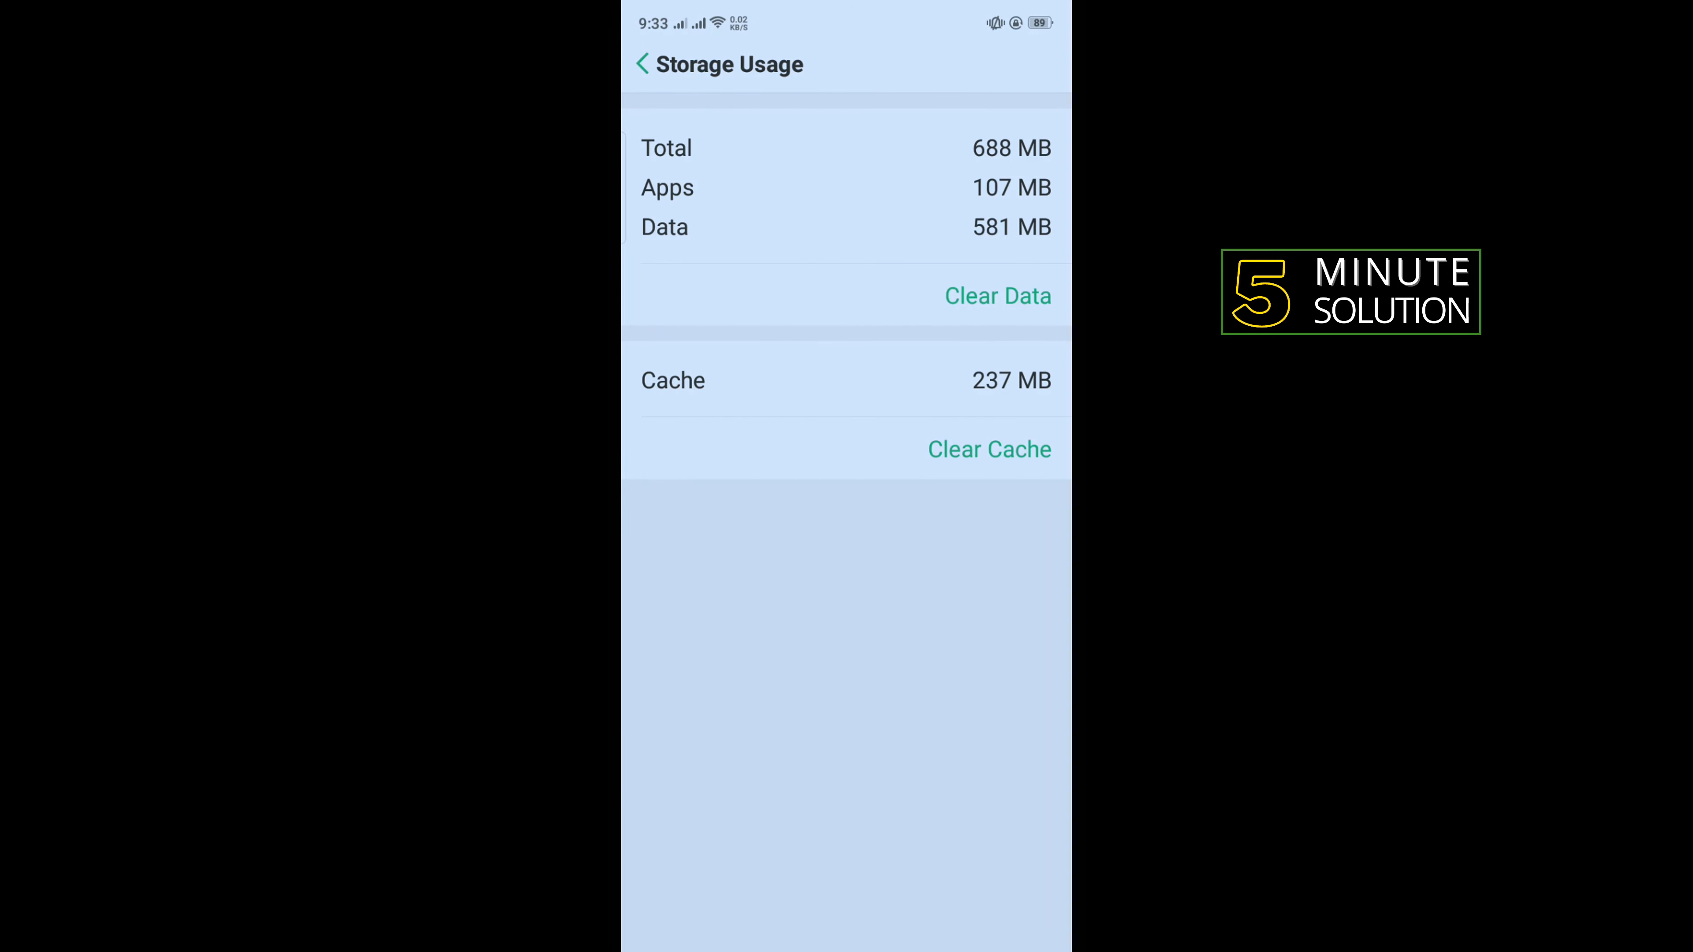
click(988, 449)
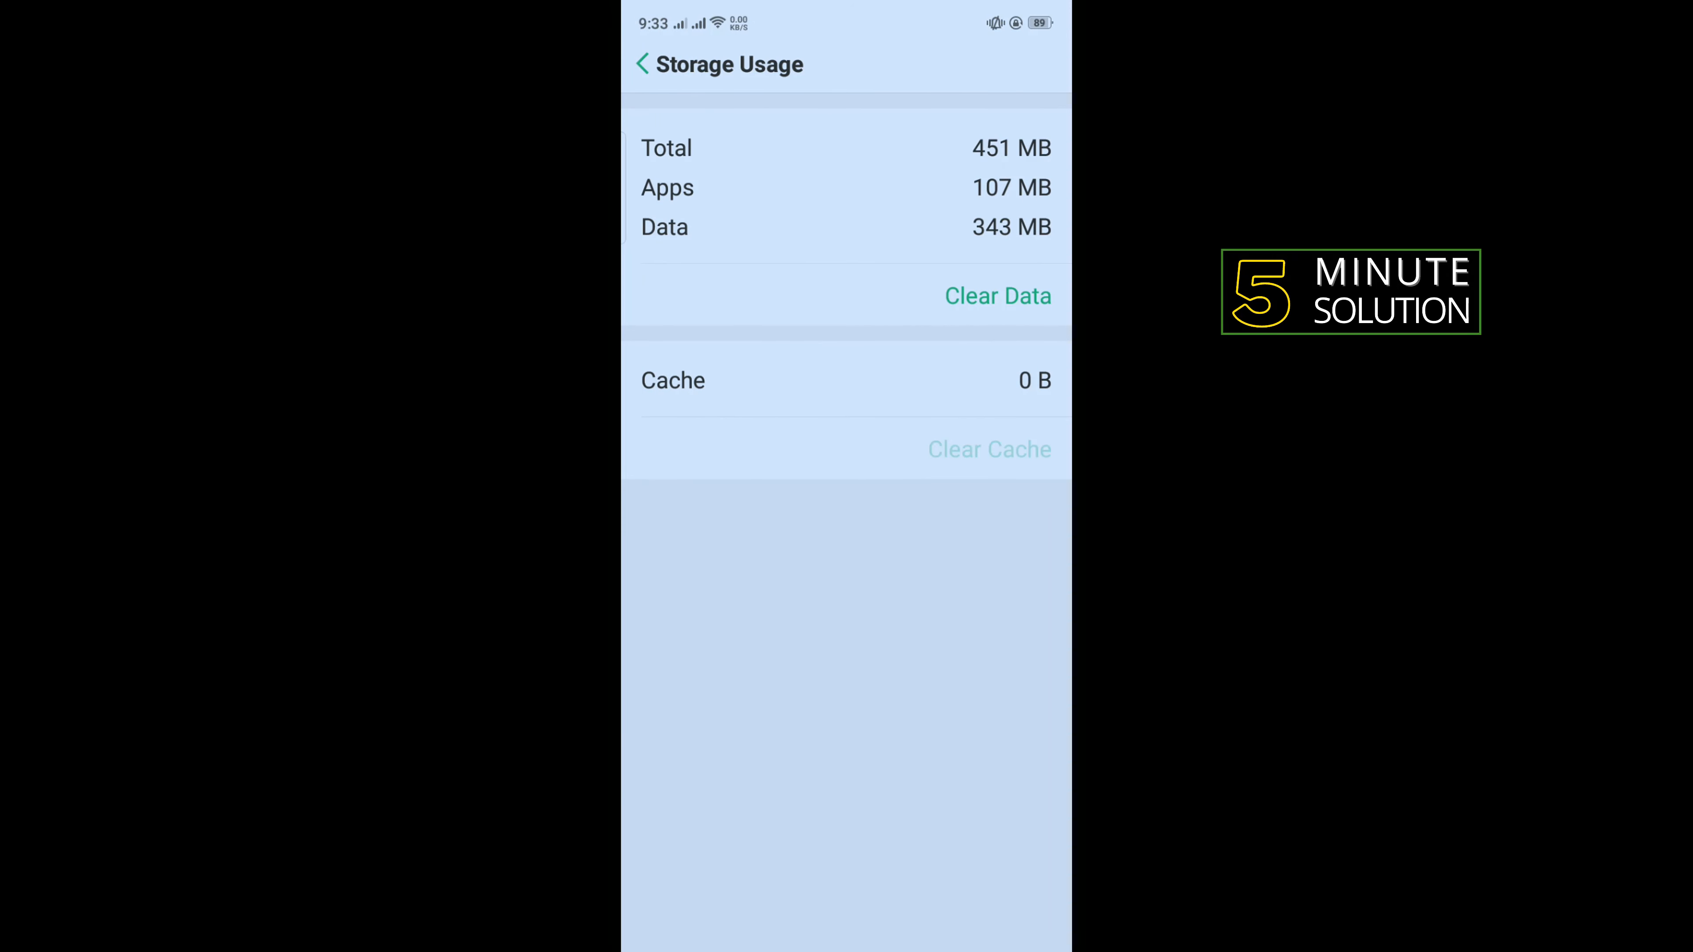
click(997, 297)
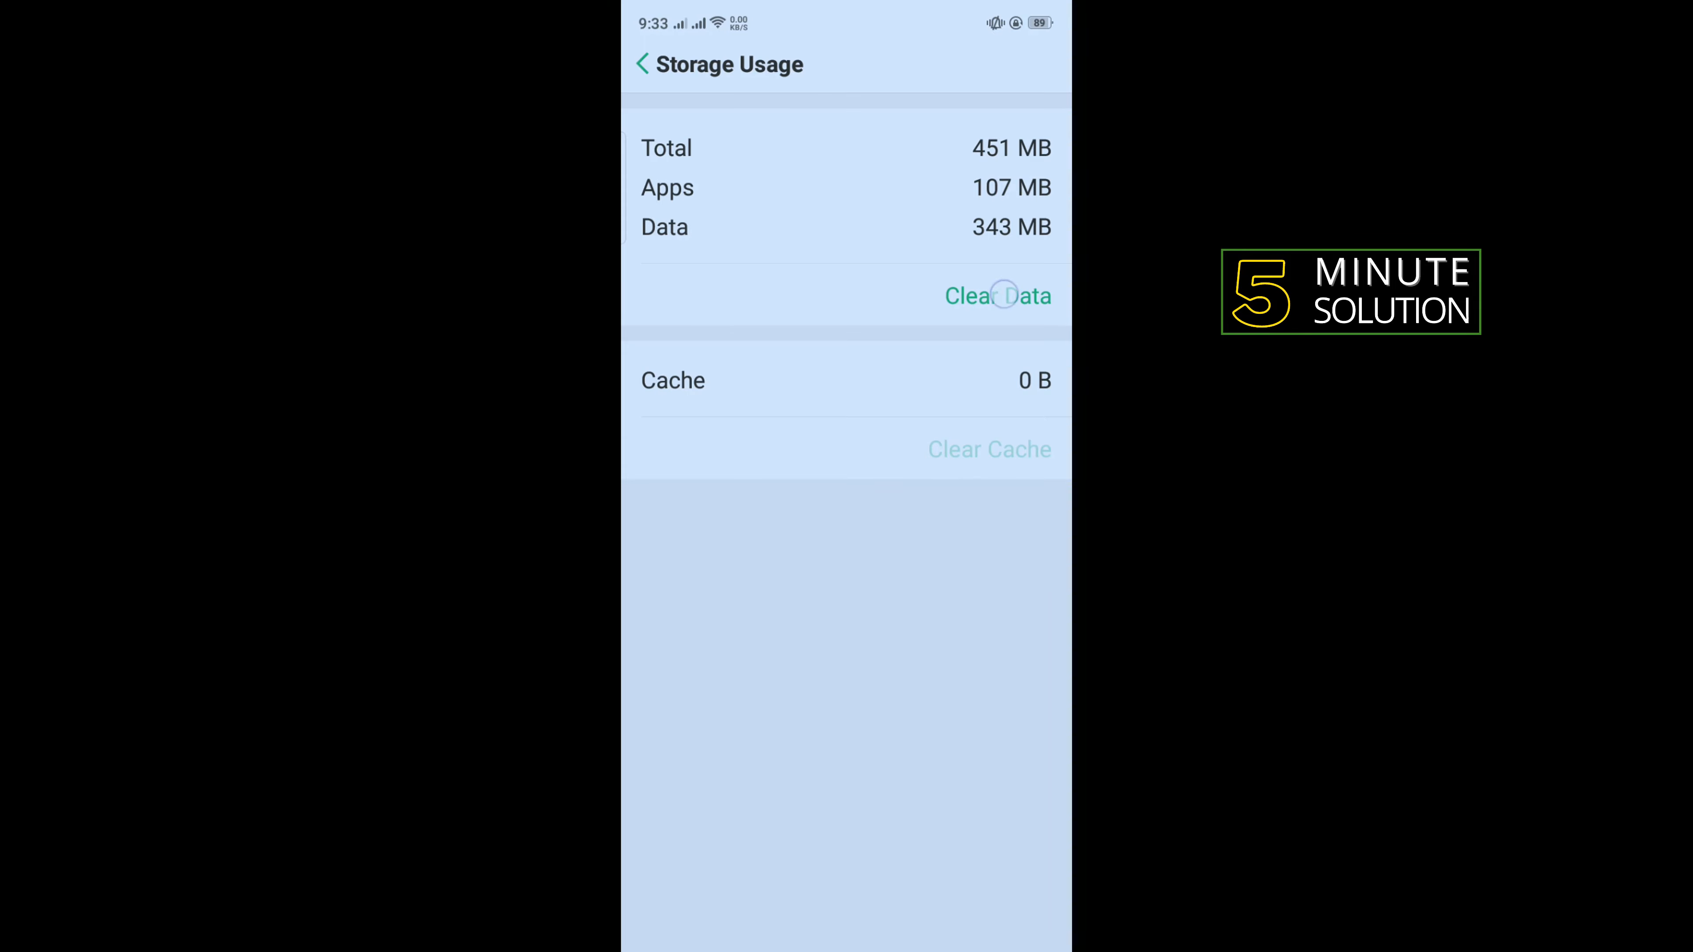
click(997, 296)
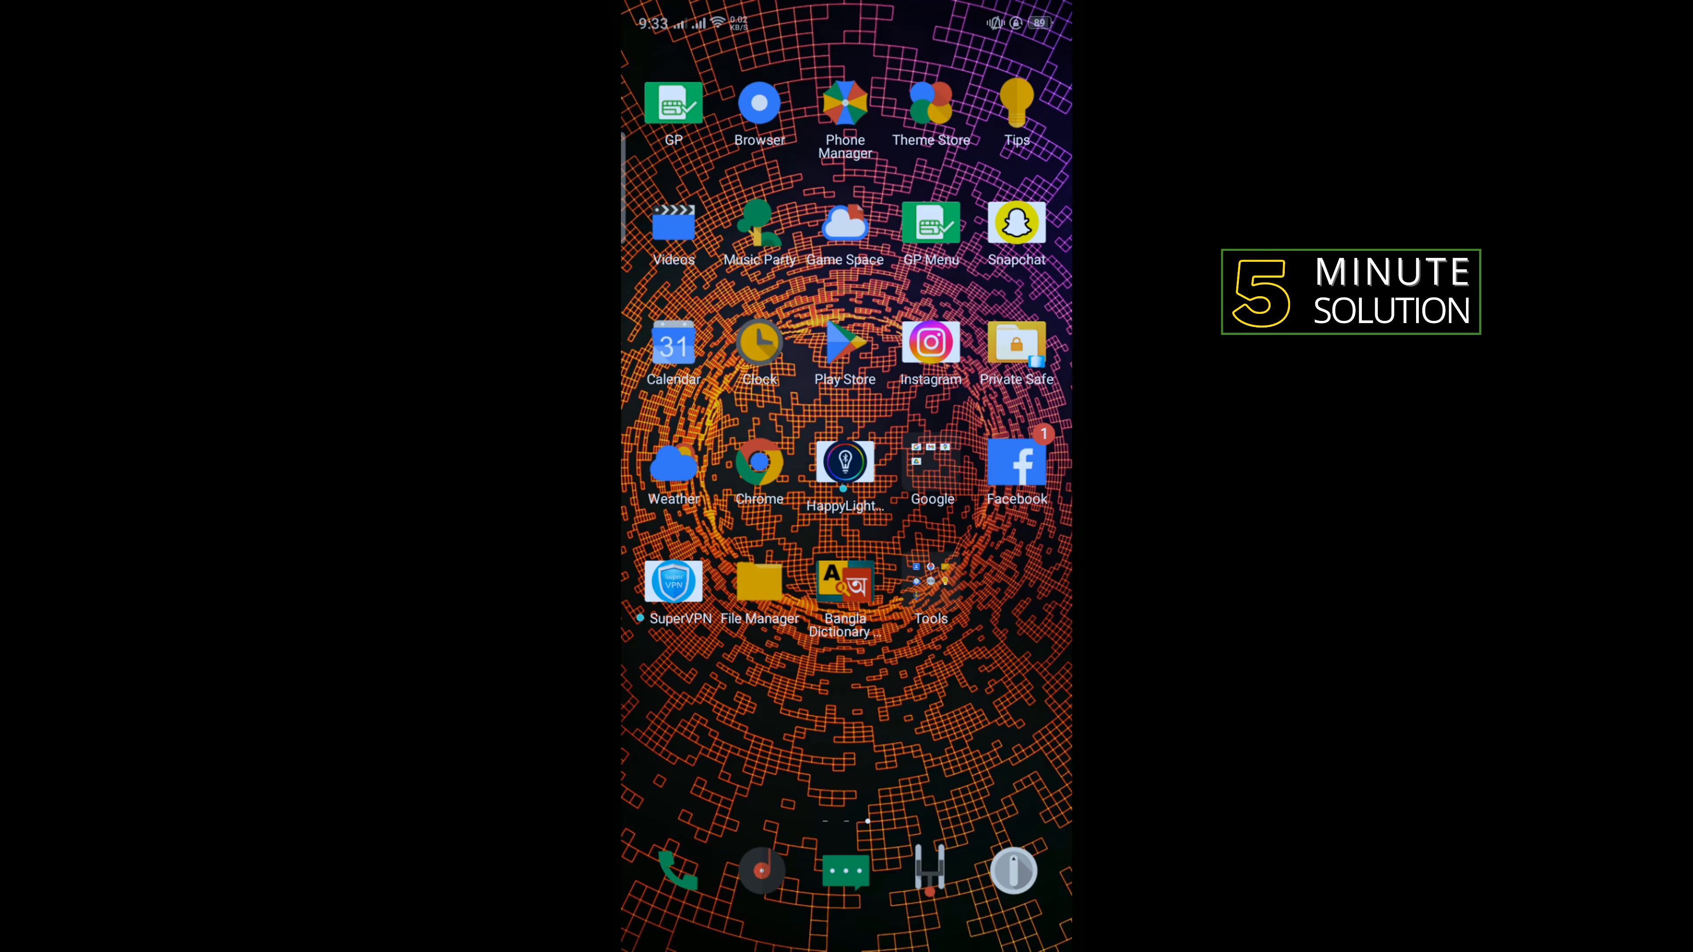
Step: Relaunch Instagram and reach the New post screen showing Reel beside Post, Story and Live
click(930, 343)
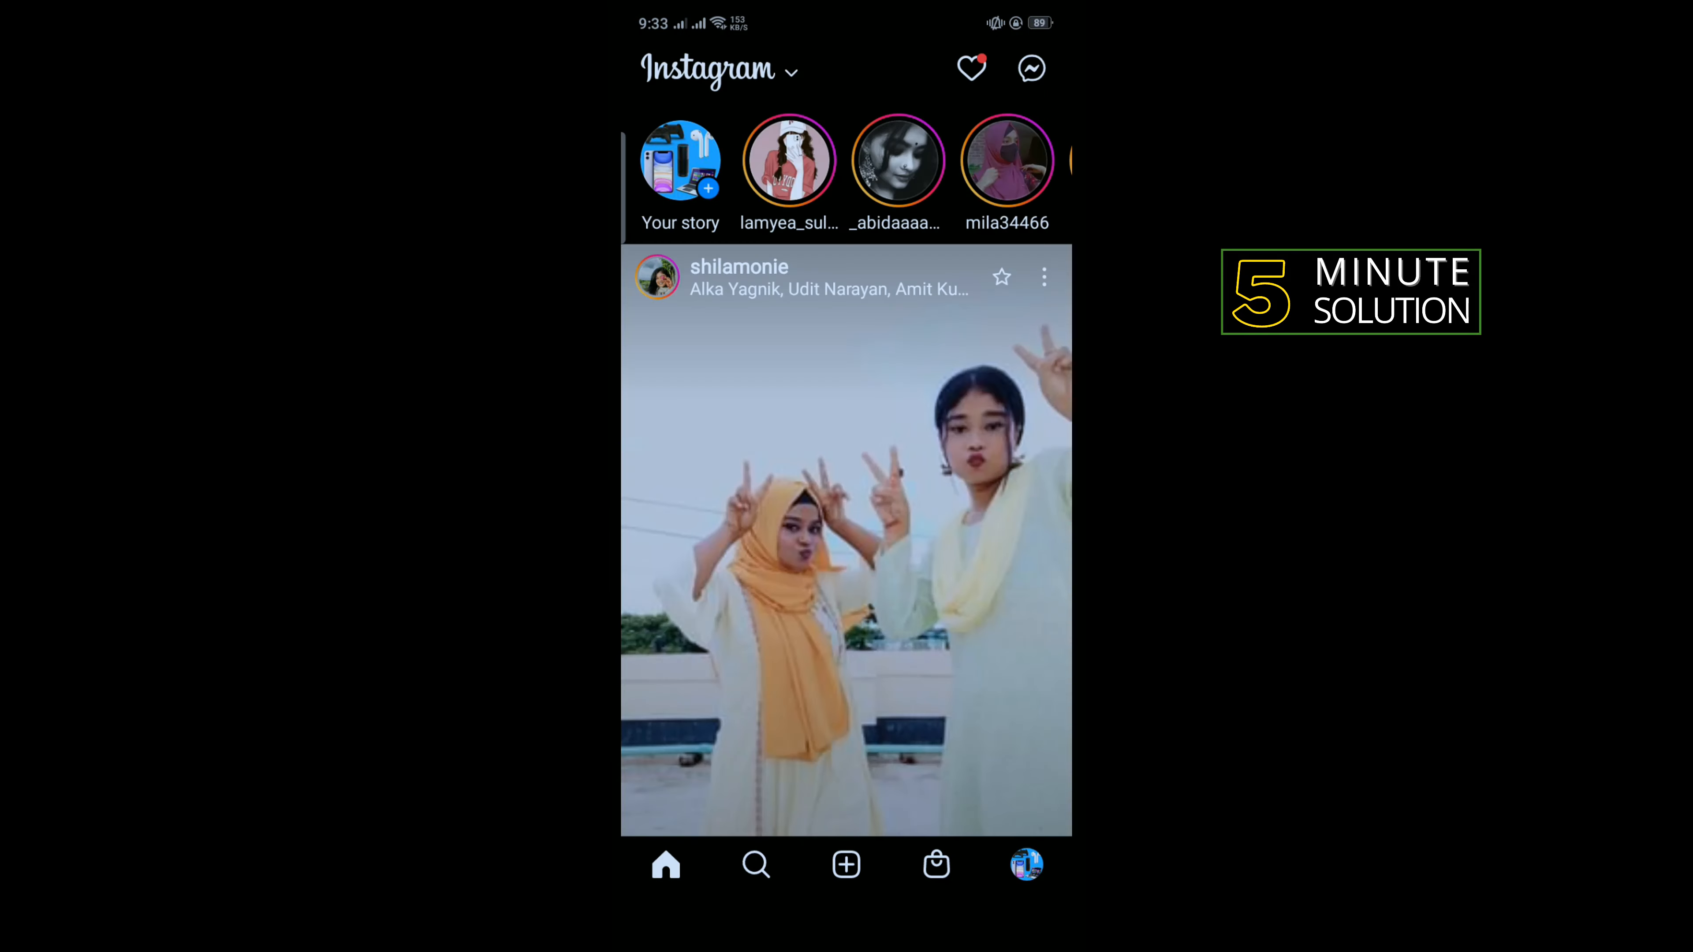
scroll(down, 3)
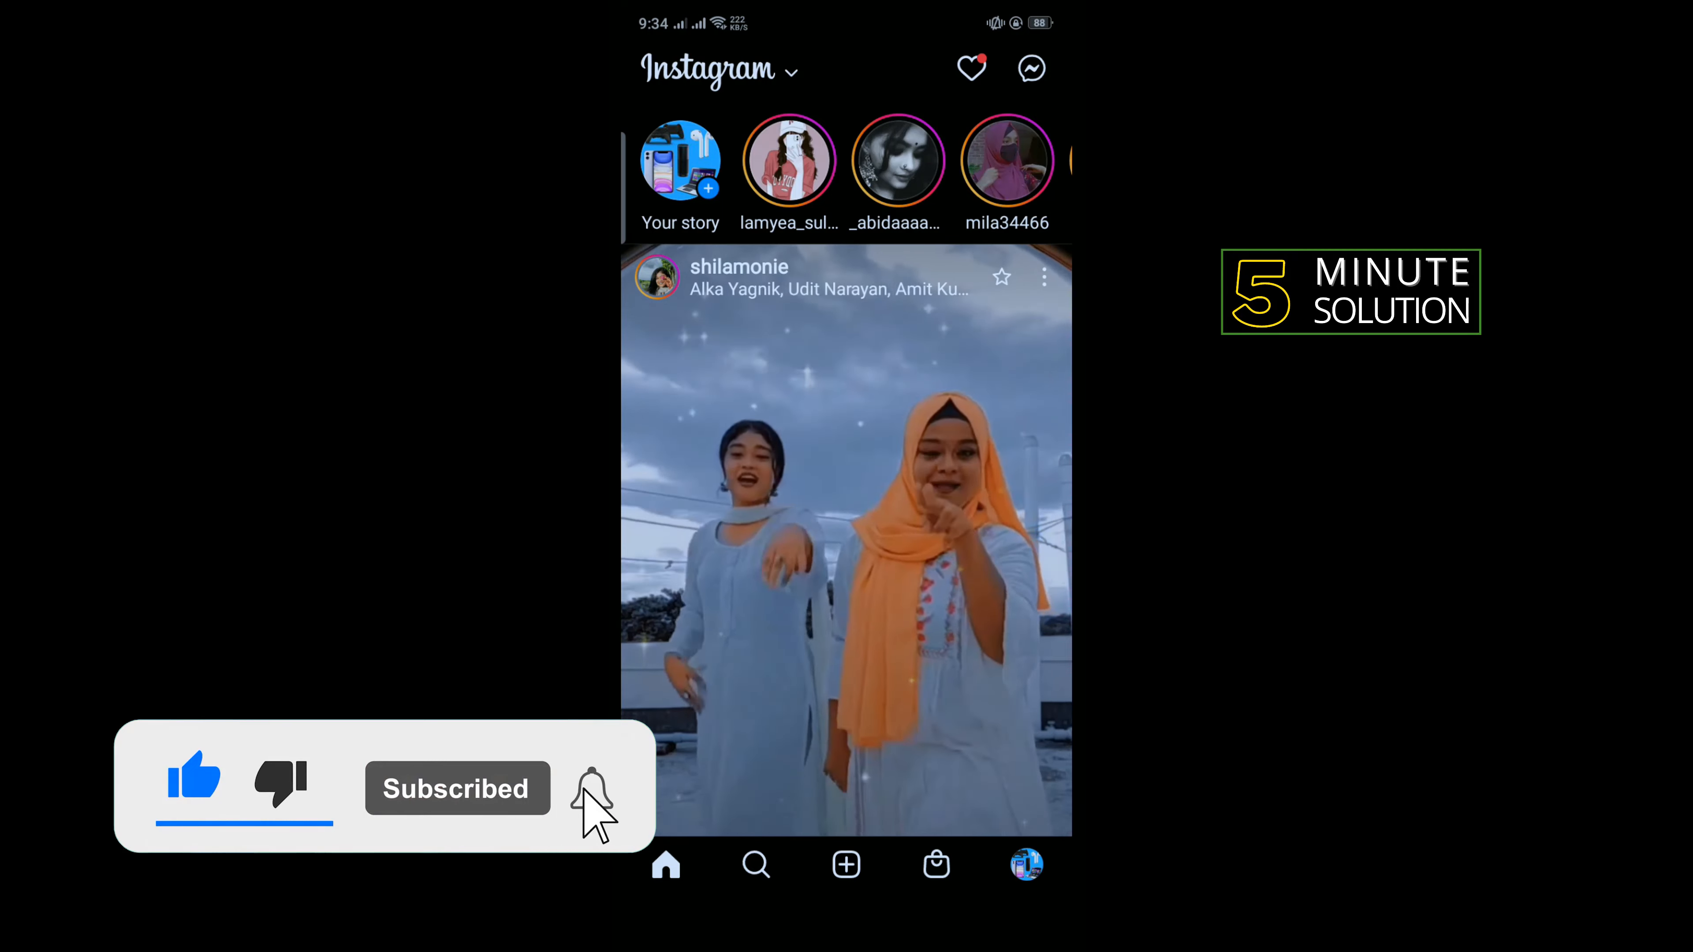
click(590, 786)
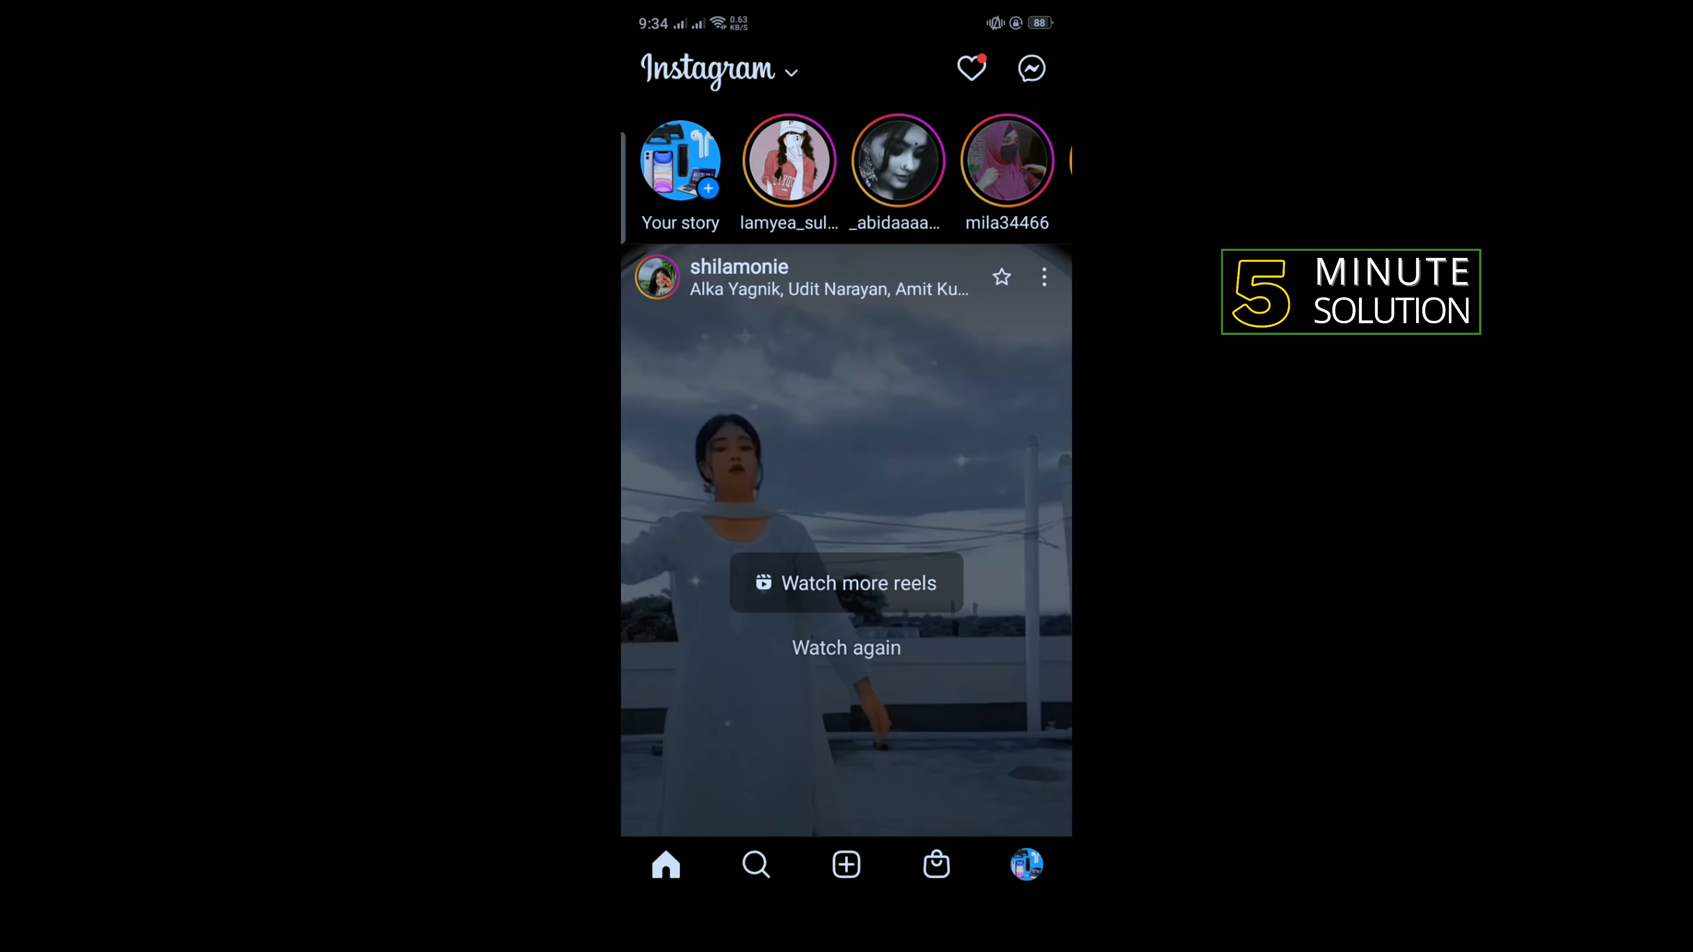
click(846, 865)
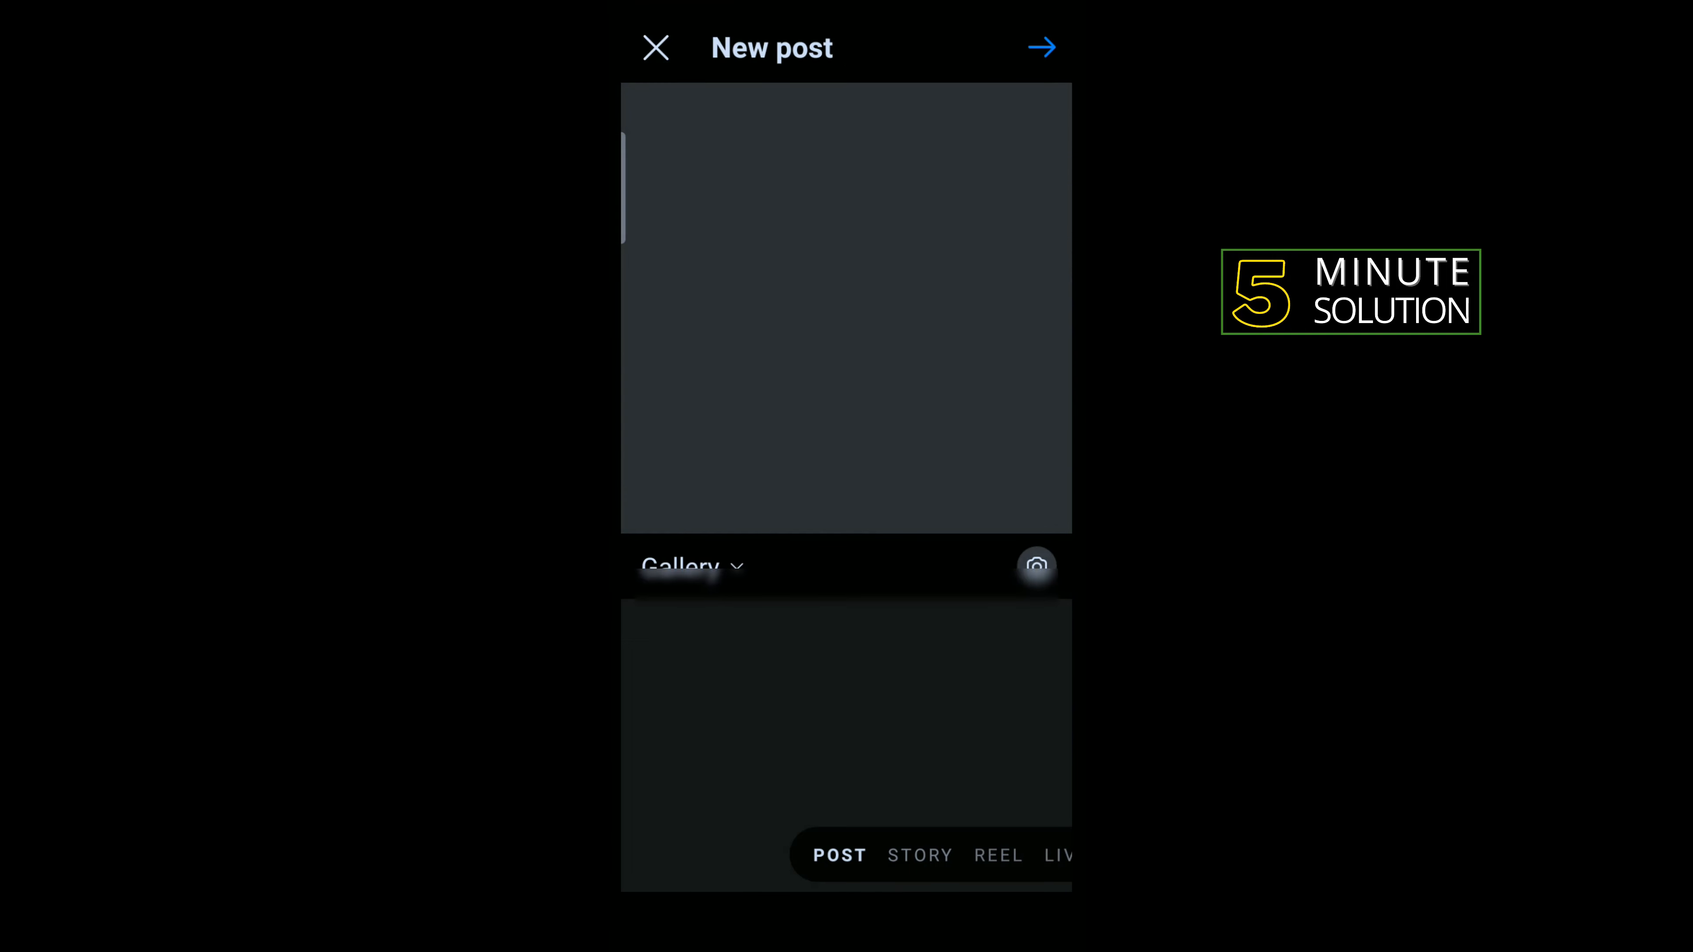